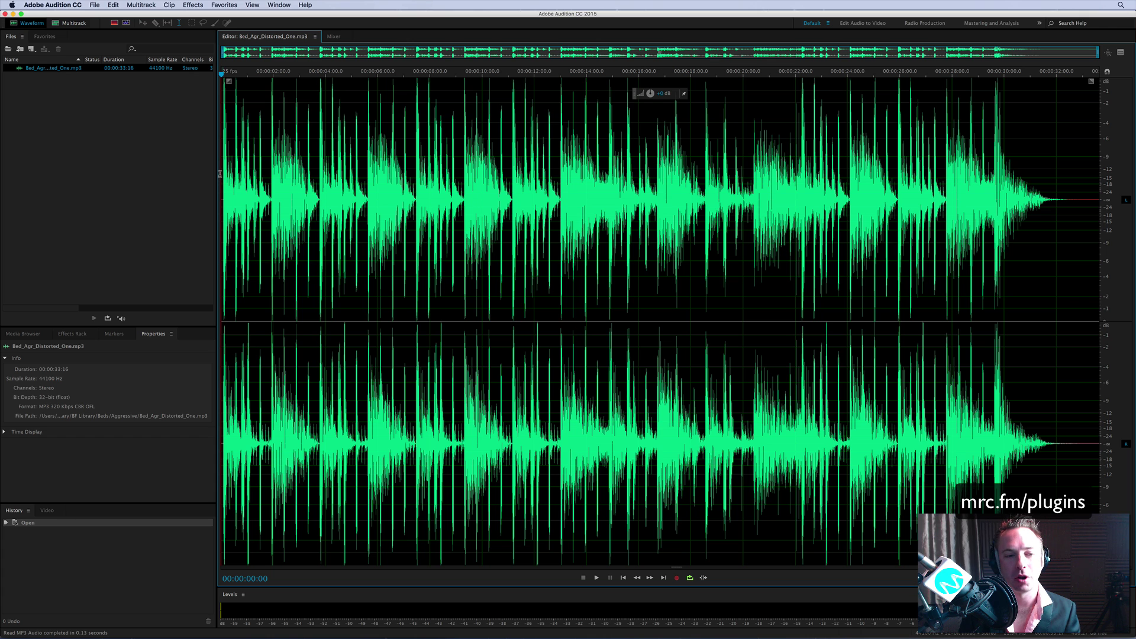
- Preview the music bed and view its frequency analysis
left_click(596, 578)
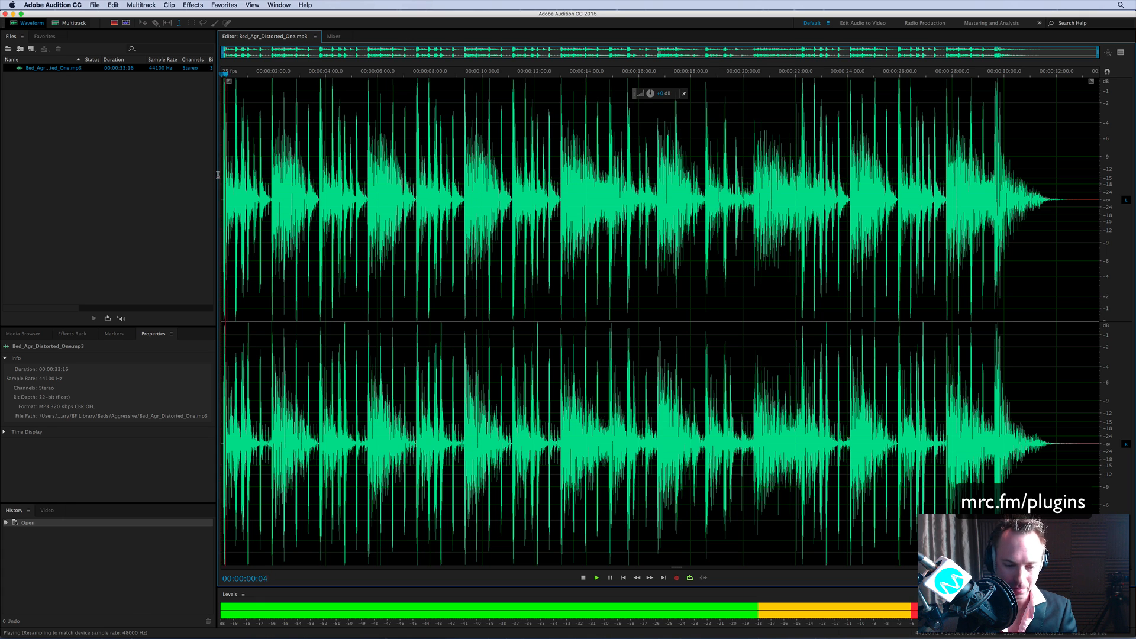
left_click(583, 577)
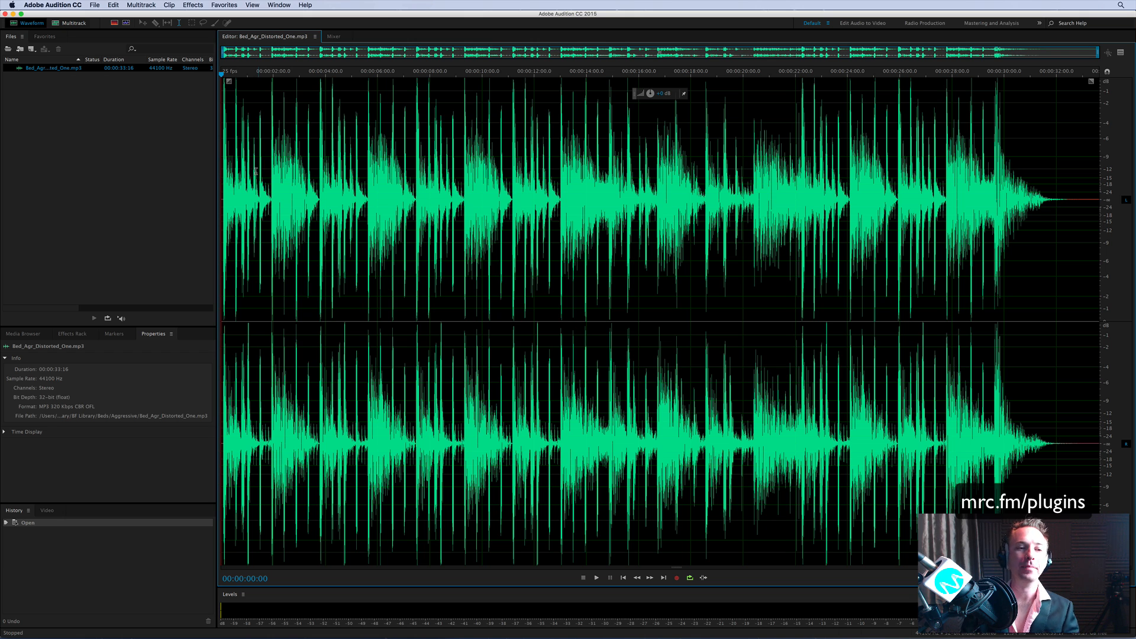
left_click(278, 6)
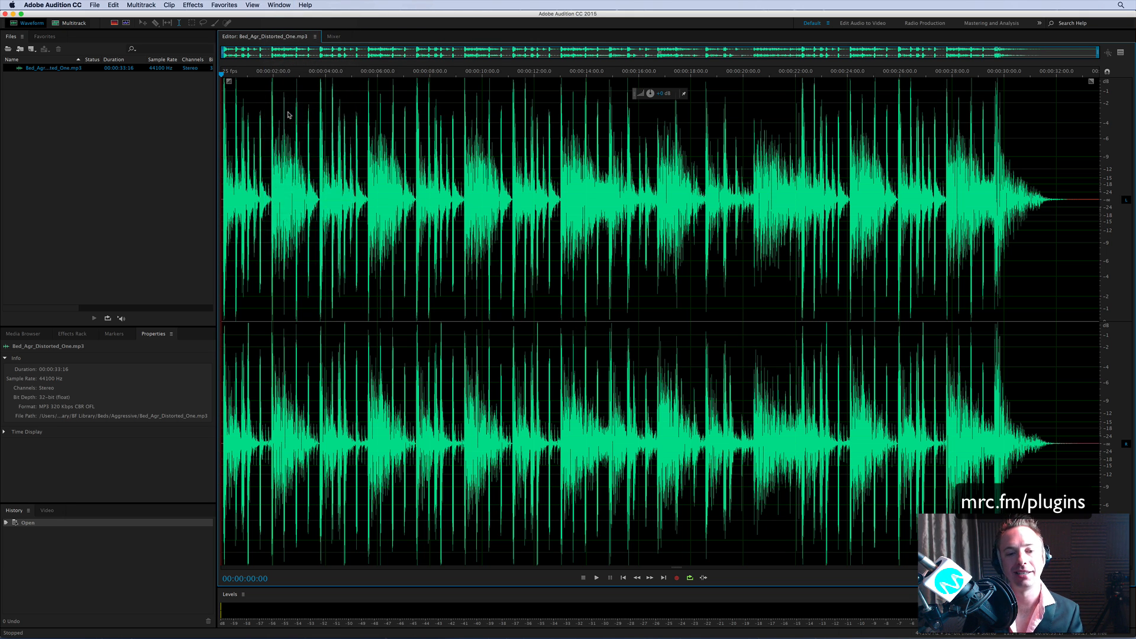
left_click(596, 578)
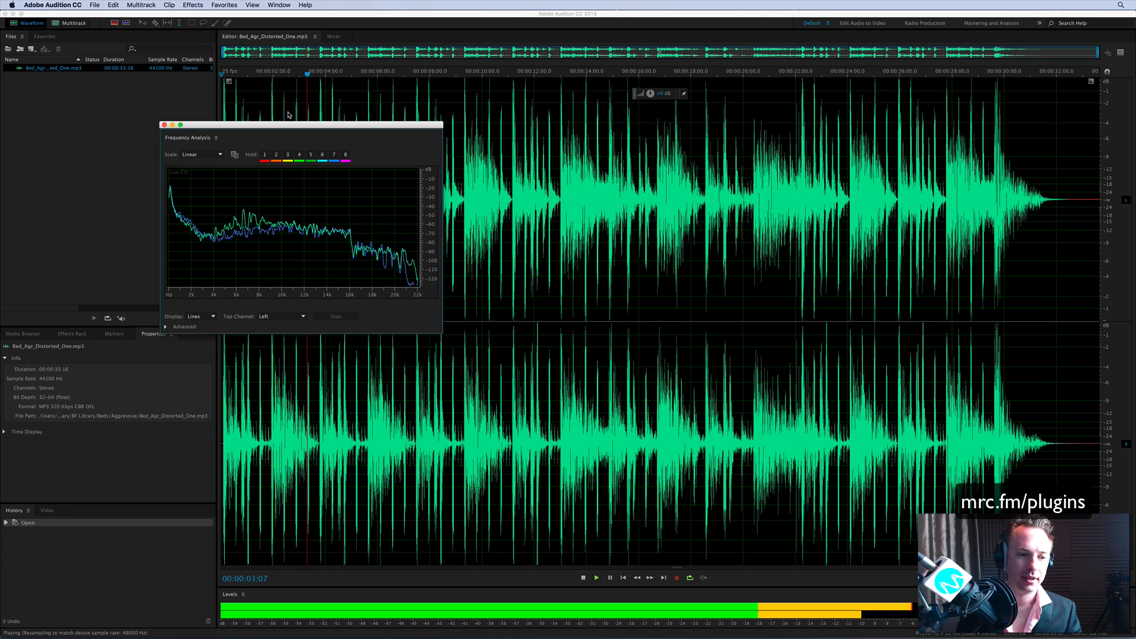
left_click(582, 577)
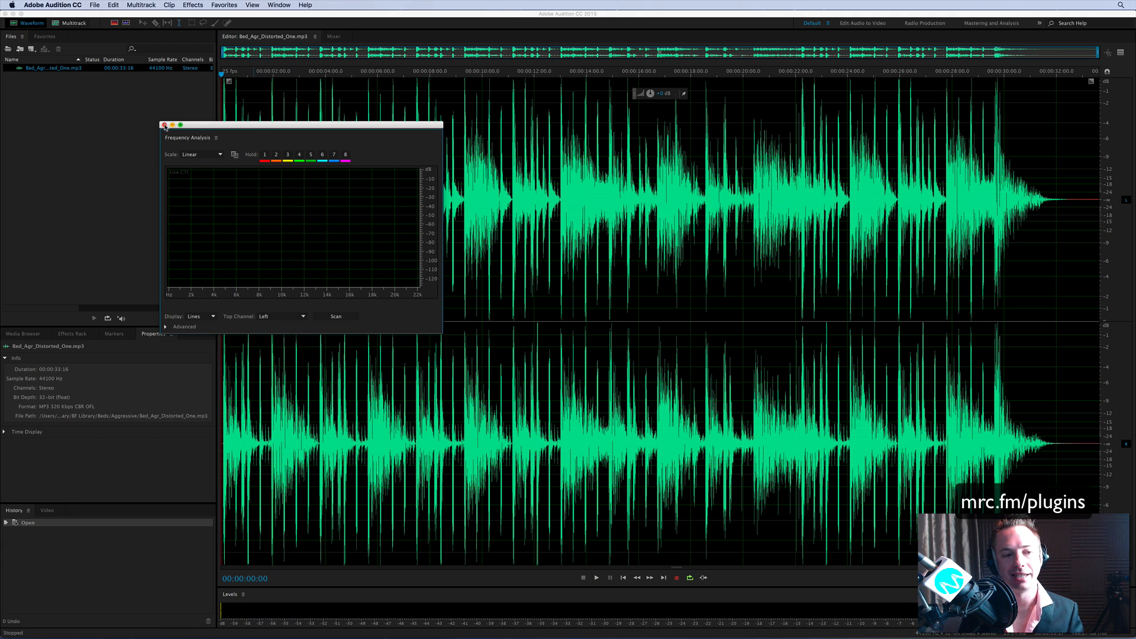
- Close the frequency analysis and load the Voxengo SPAN analyser effect
left_click(165, 125)
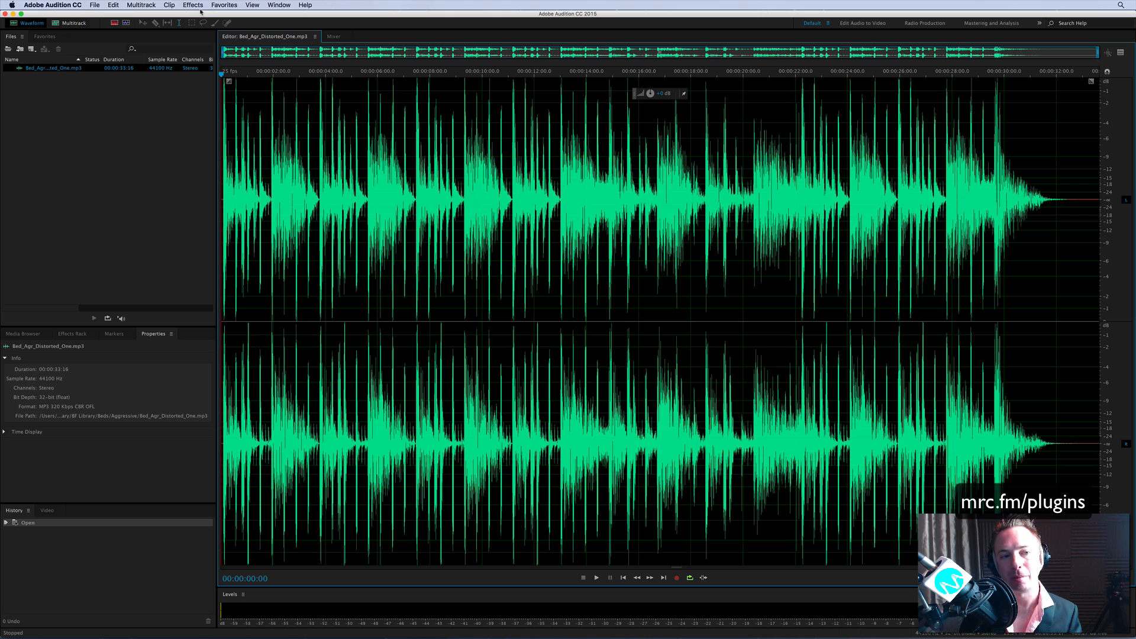
left_click(191, 5)
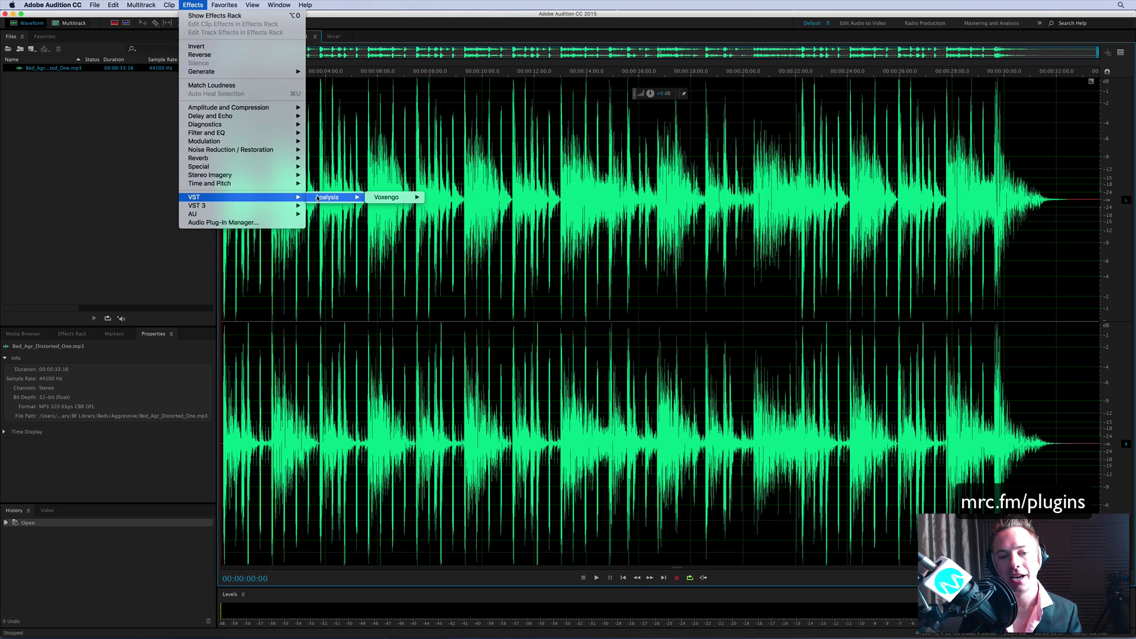
mouse_move(386, 196)
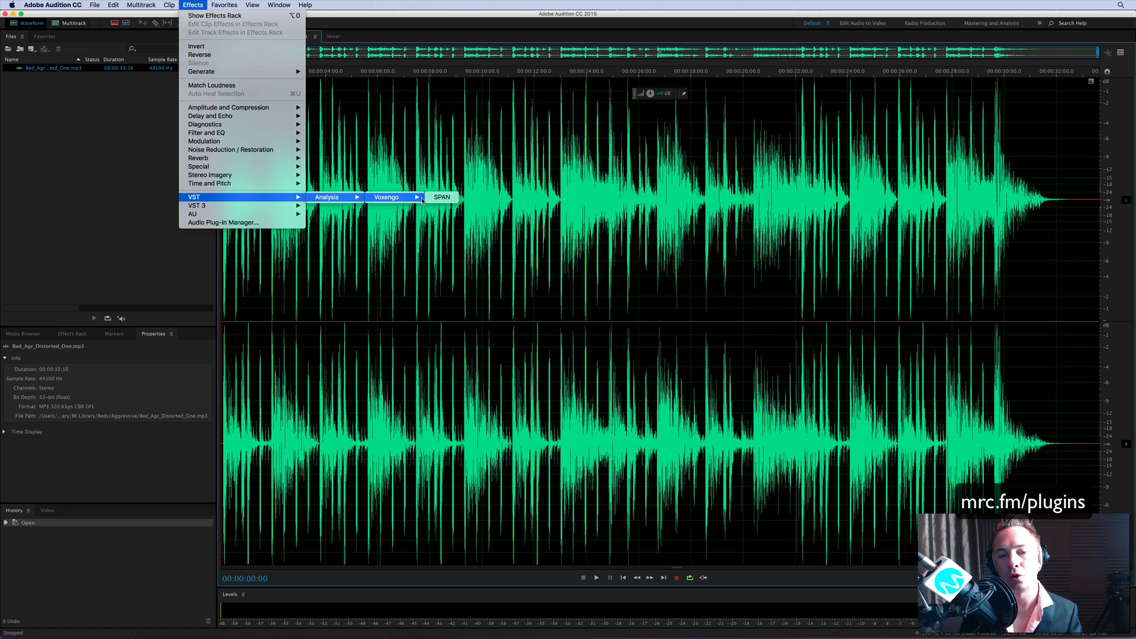
mouse_move(441, 197)
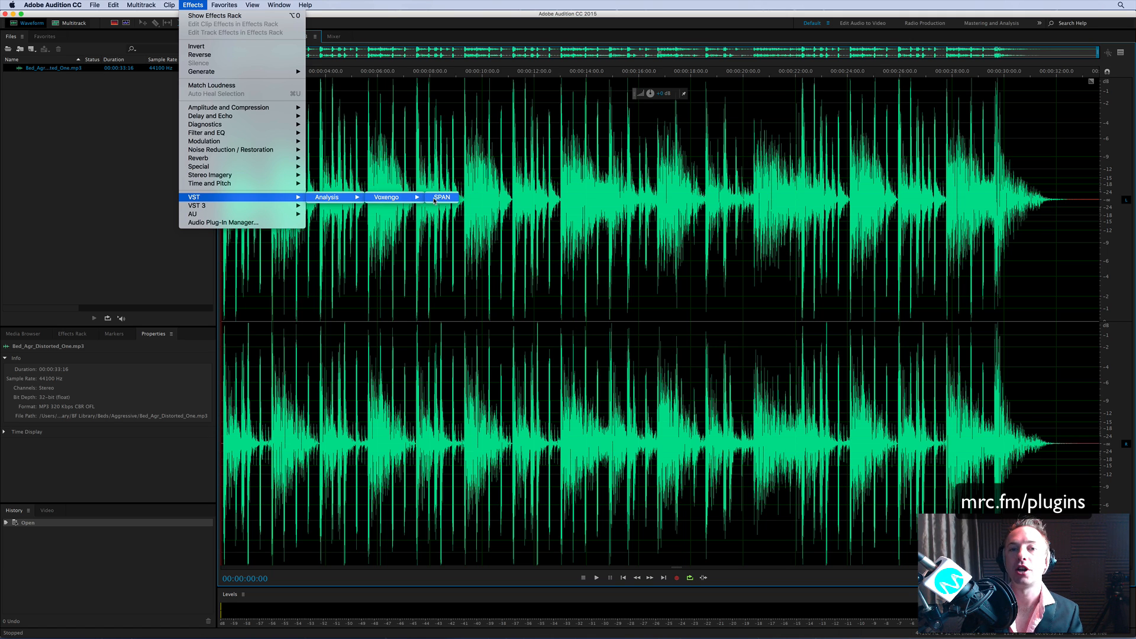
left_click(441, 197)
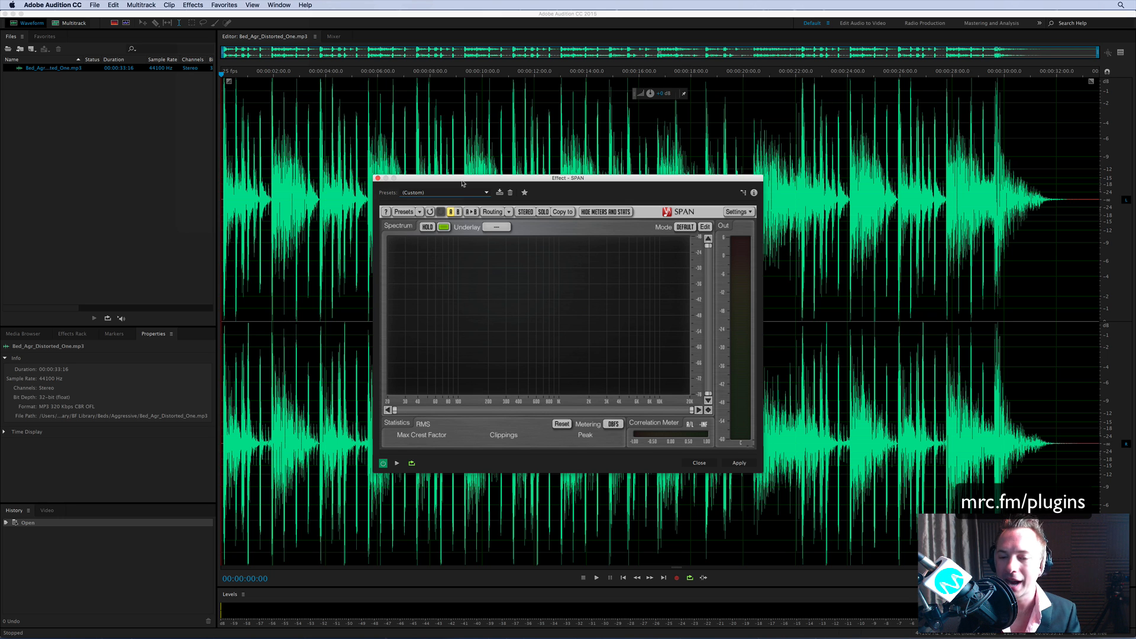
- Play the music bed through SPAN's Default preset to fill the spectrum, then stop
left_click(595, 577)
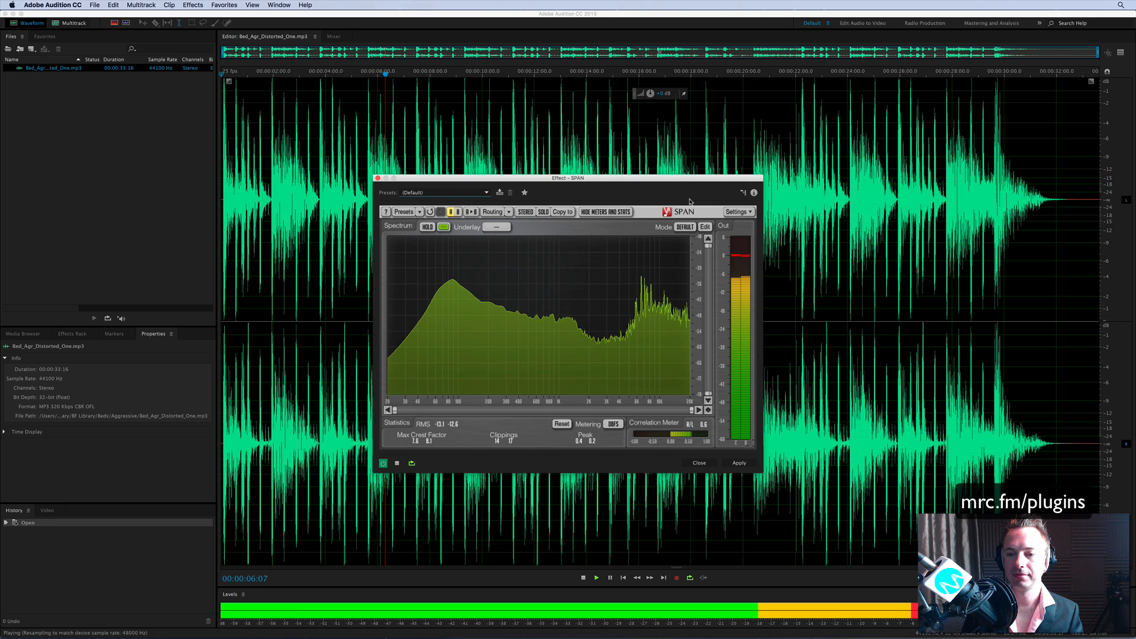
left_click(582, 578)
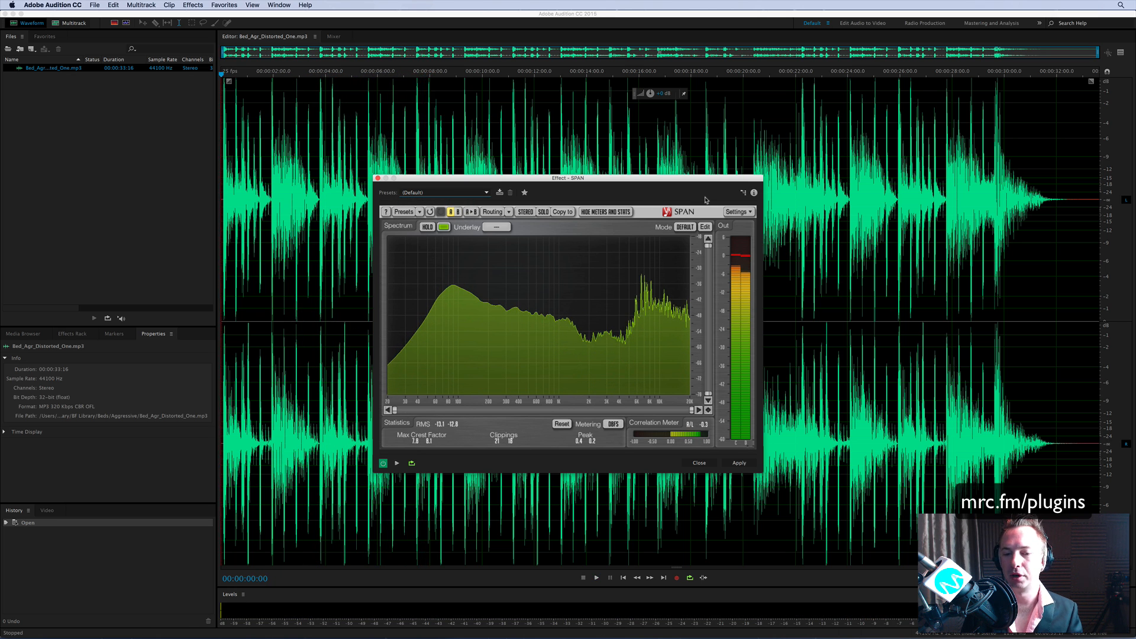
mouse_move(467, 341)
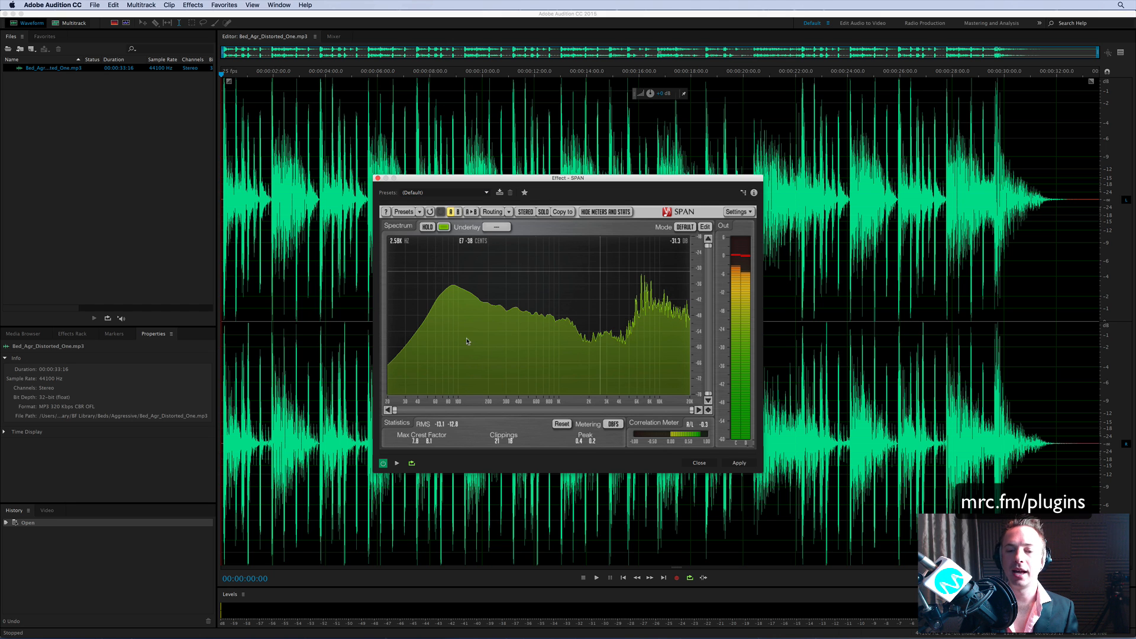
mouse_move(468, 293)
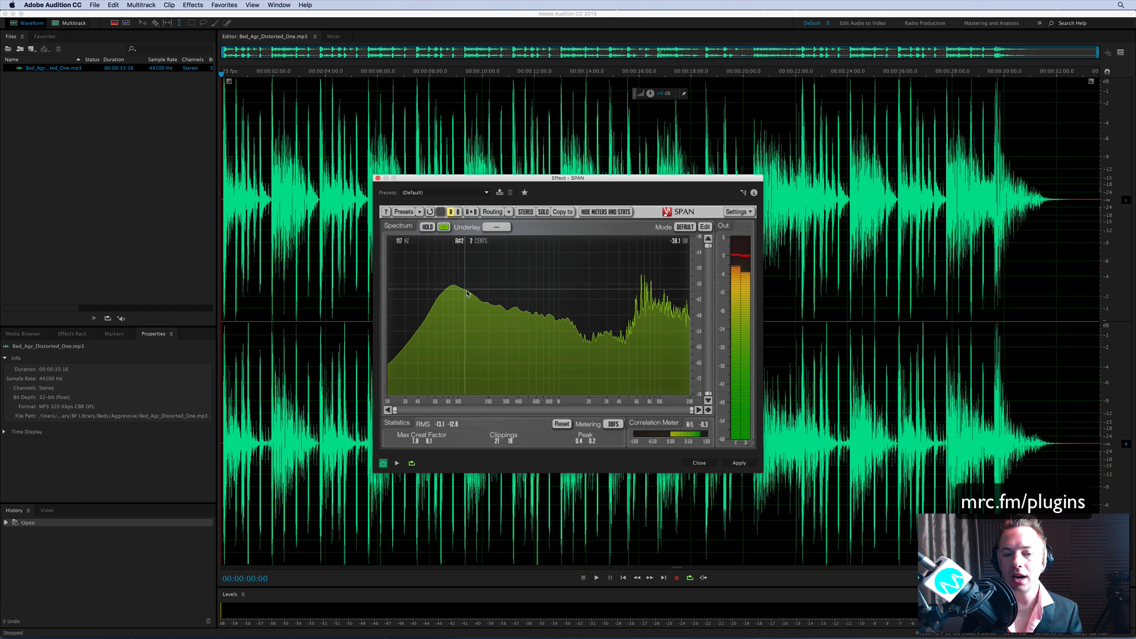
mouse_move(651, 284)
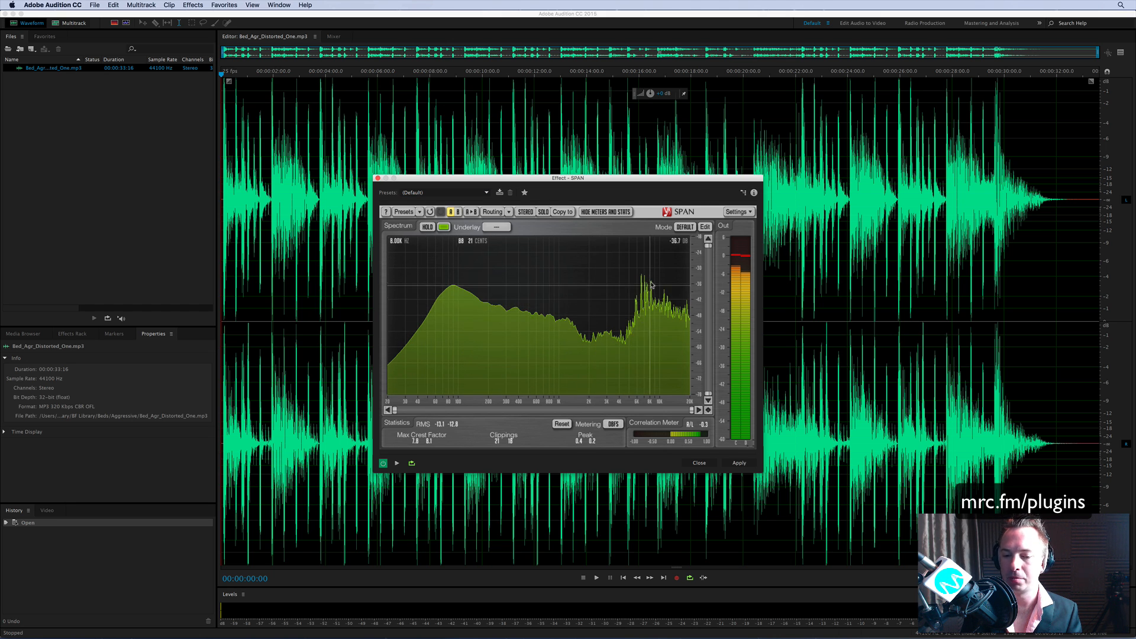
mouse_move(520, 304)
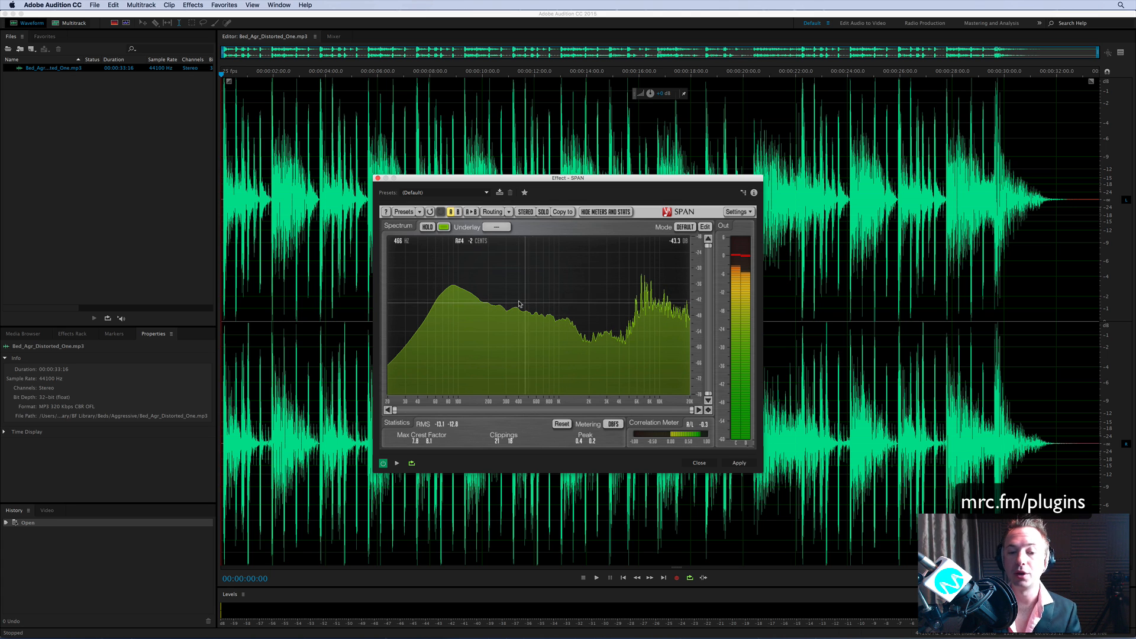
mouse_move(520, 304)
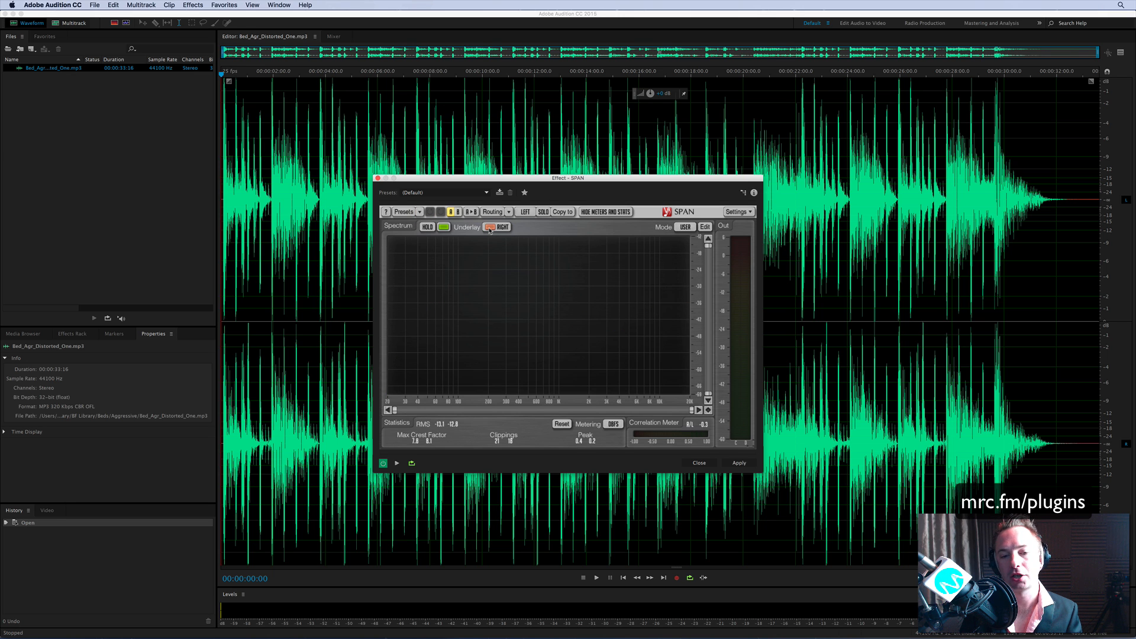
mouse_move(533, 303)
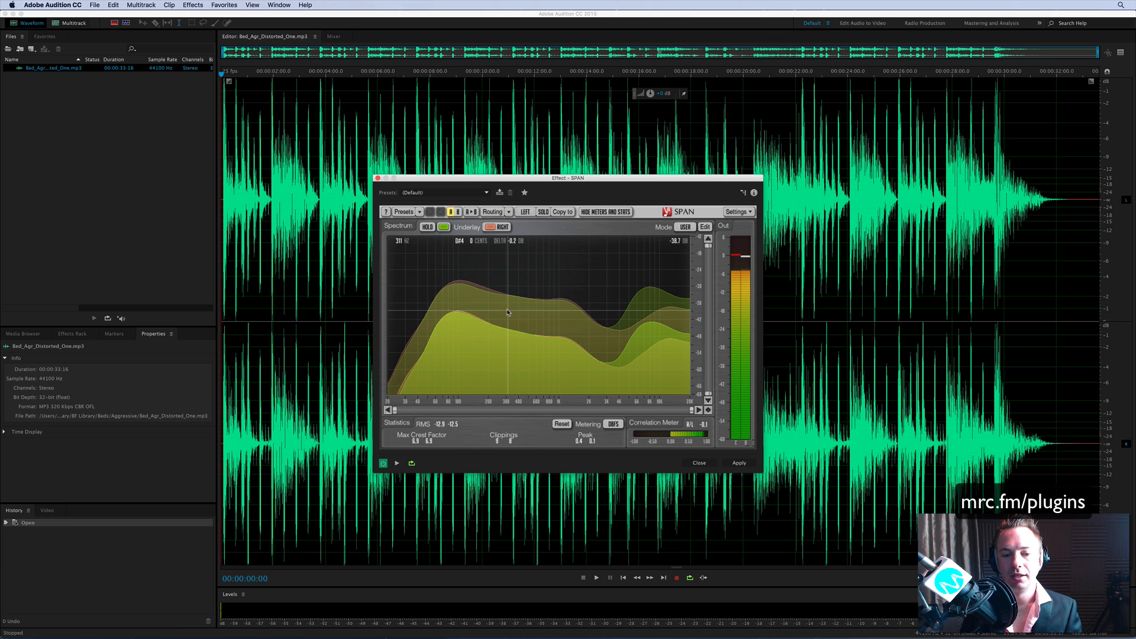
mouse_move(464, 286)
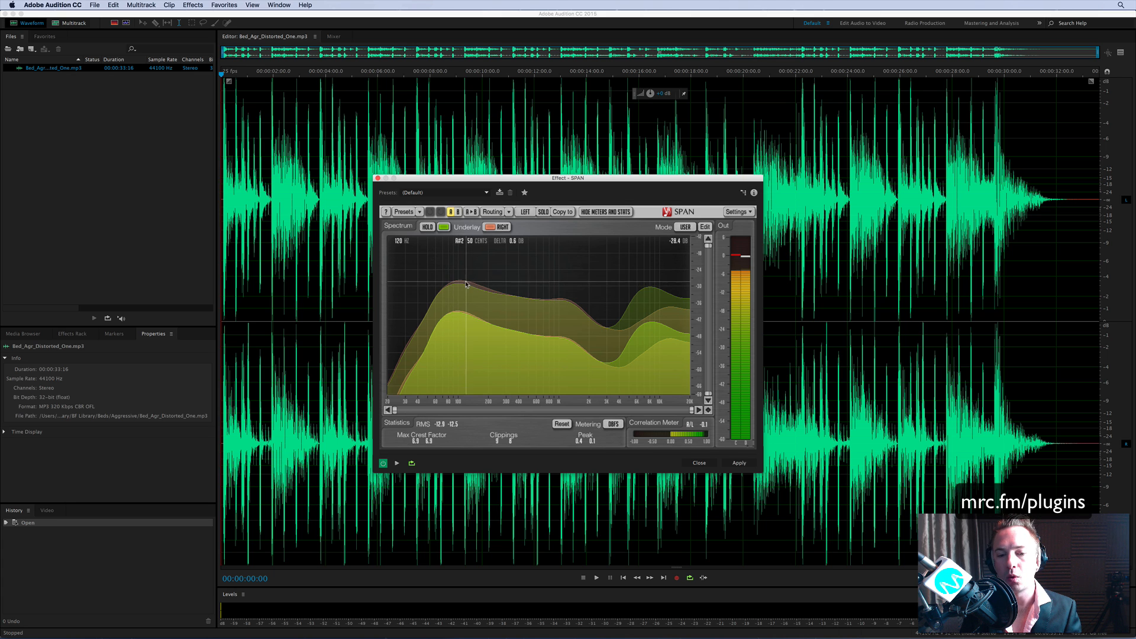
mouse_move(483, 358)
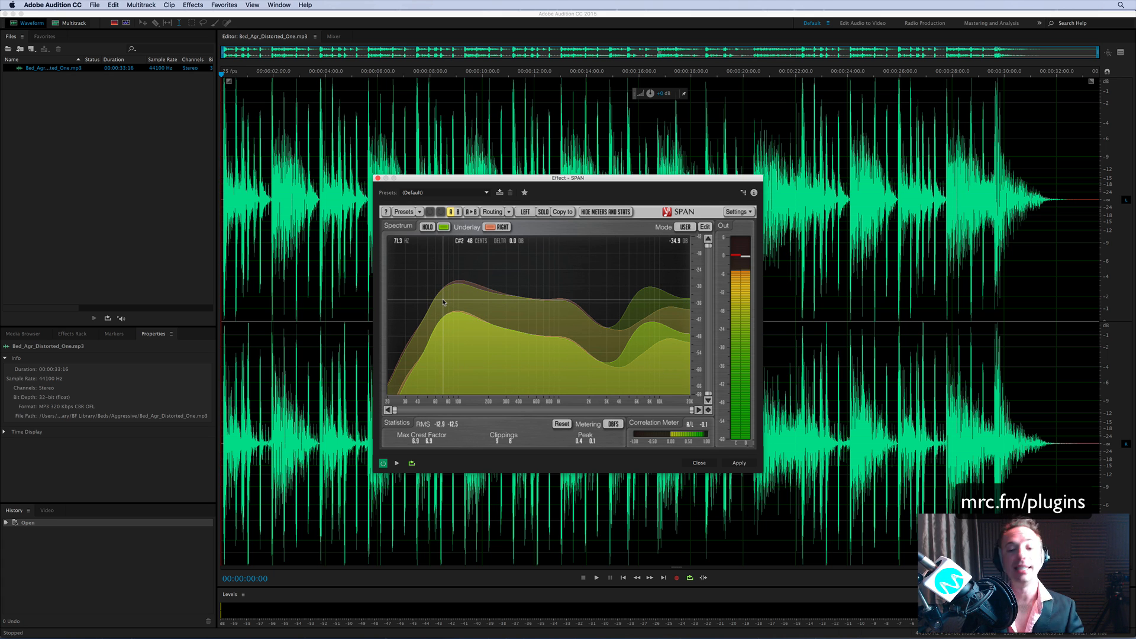
mouse_move(509, 258)
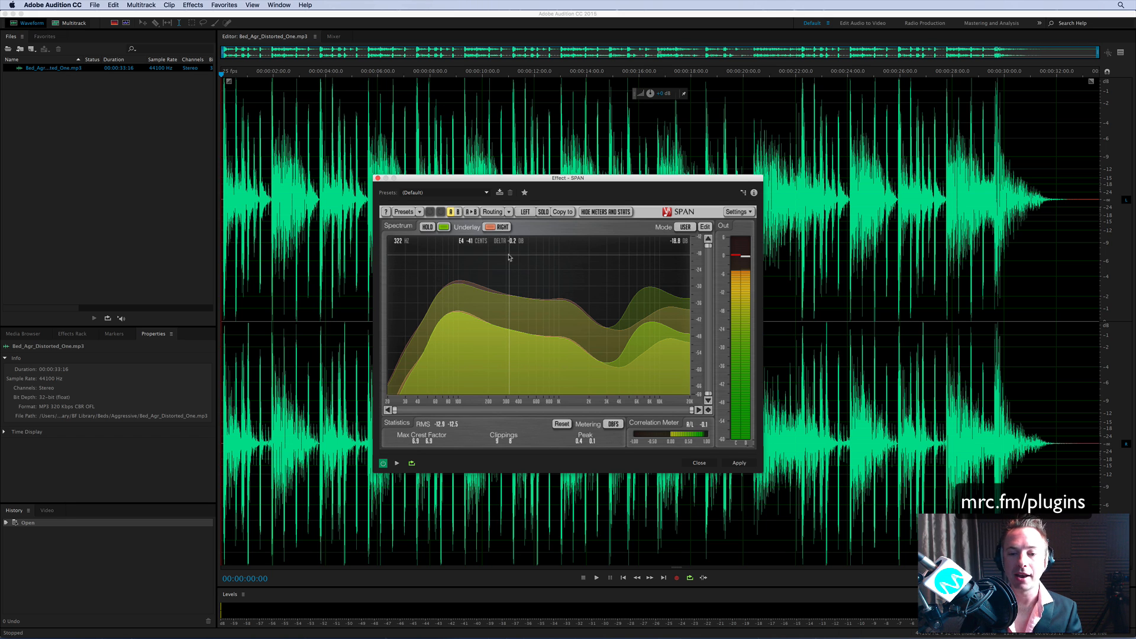
- Switch SPAN to a low-frequency preset and replay the music bed
left_click(418, 211)
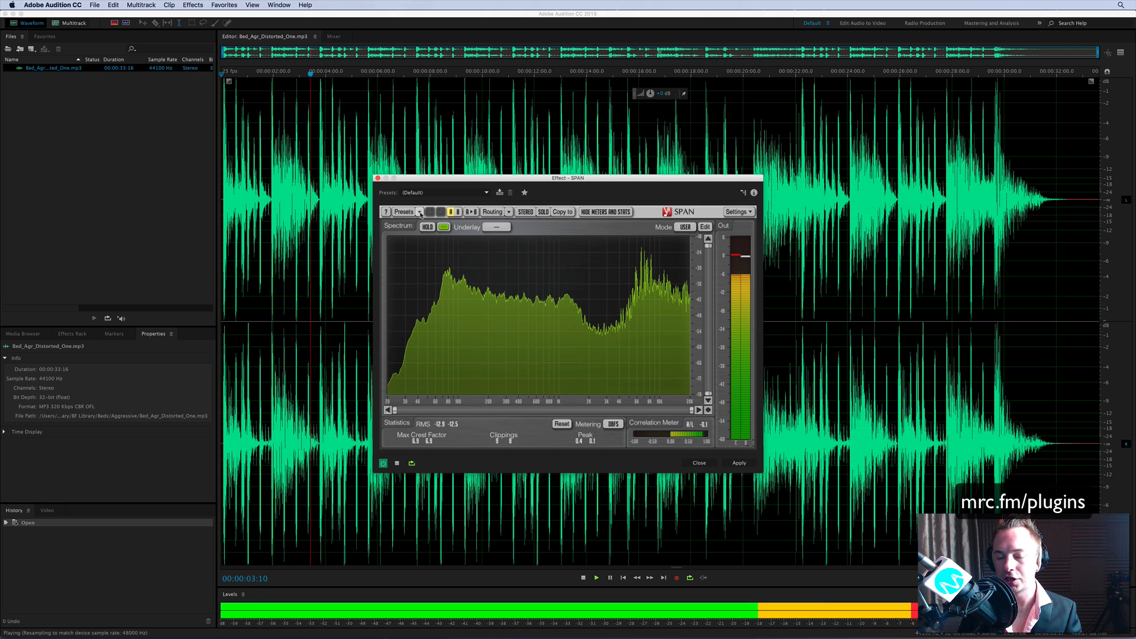
left_click(420, 211)
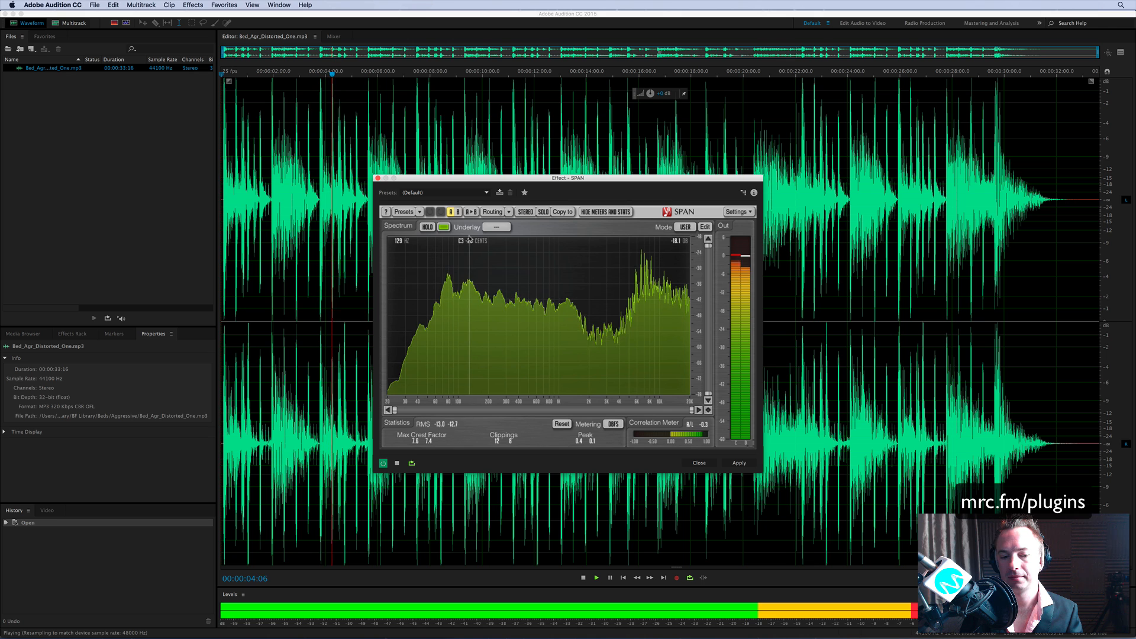
left_click(582, 578)
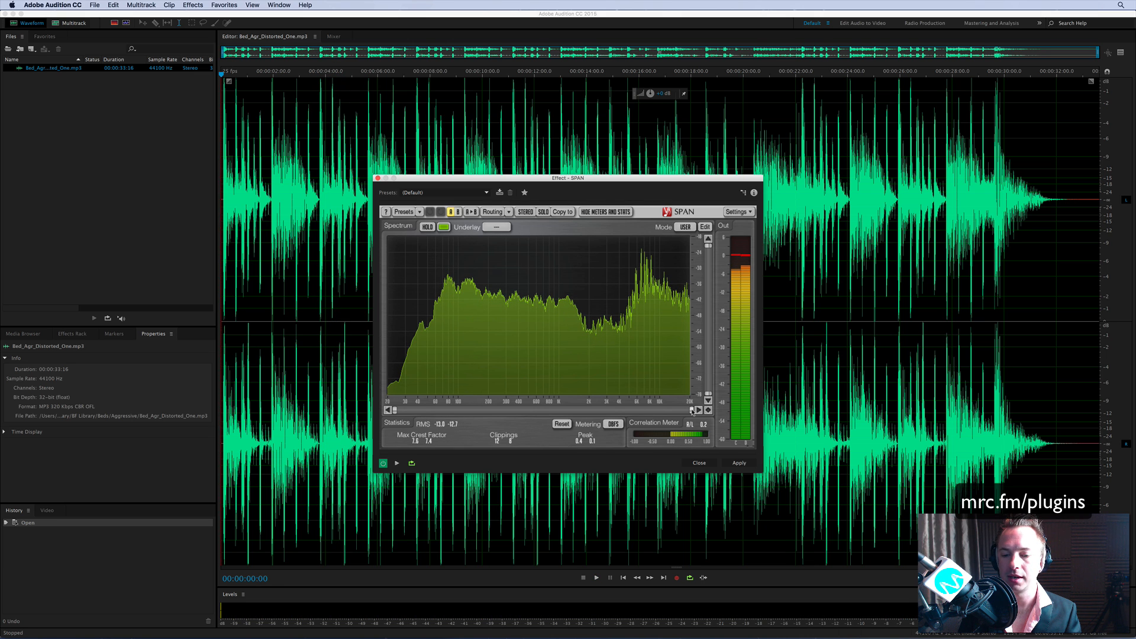
left_click(597, 578)
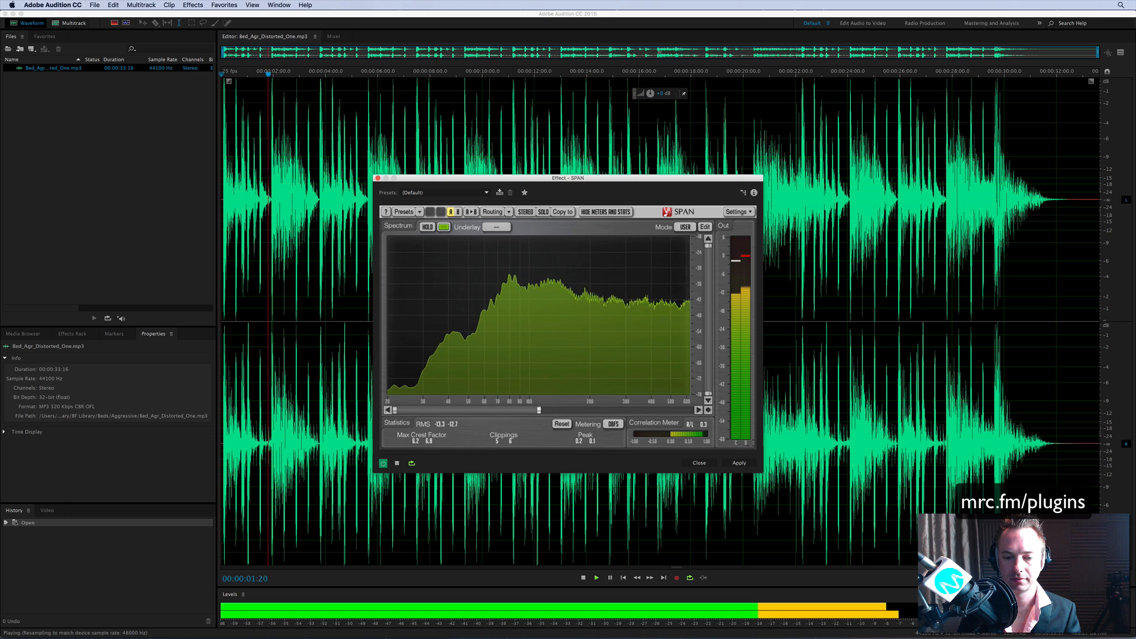